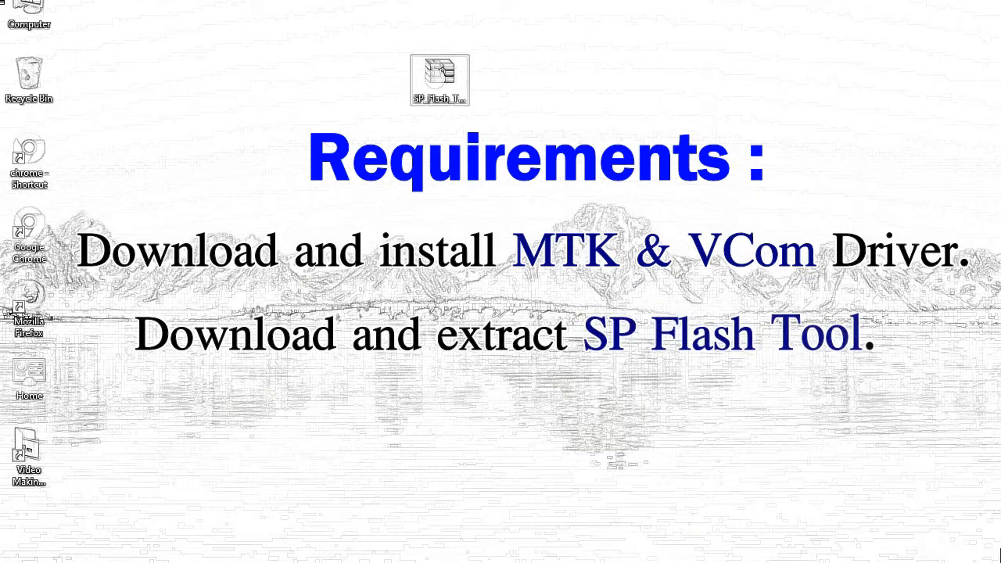
# Extract the SP_Flash_Tool zip on the desktop via Extract Here
pyautogui.rightClick(438, 82)
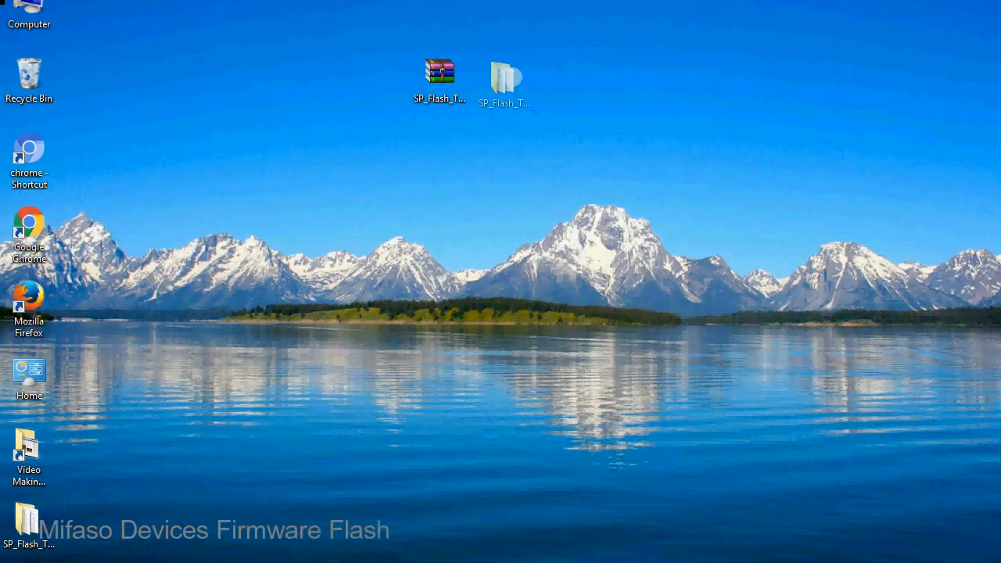
# Enter the extracted flash tool folder and launch flash_tool.exe
pyautogui.click(504, 78)
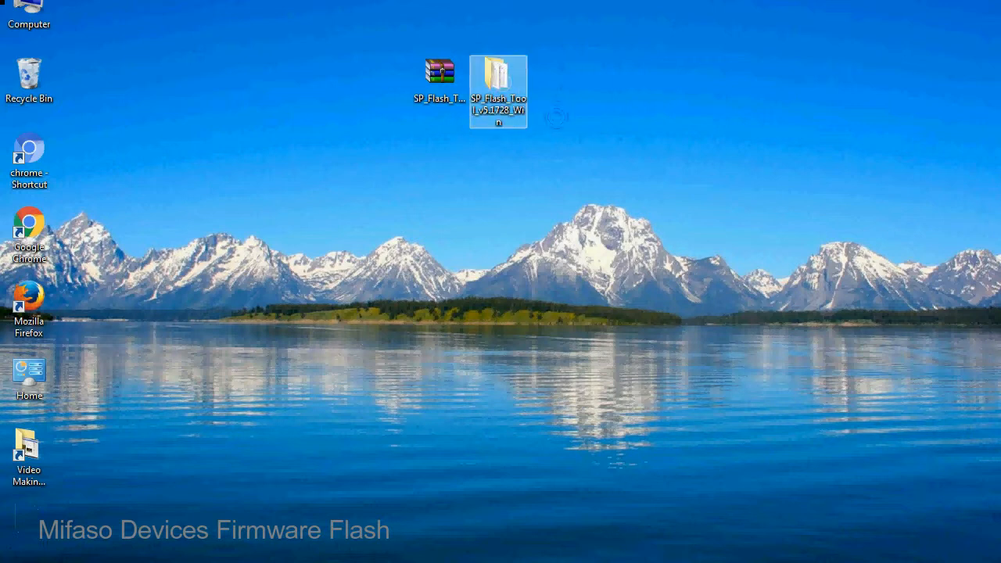
pyautogui.doubleClick(497, 89)
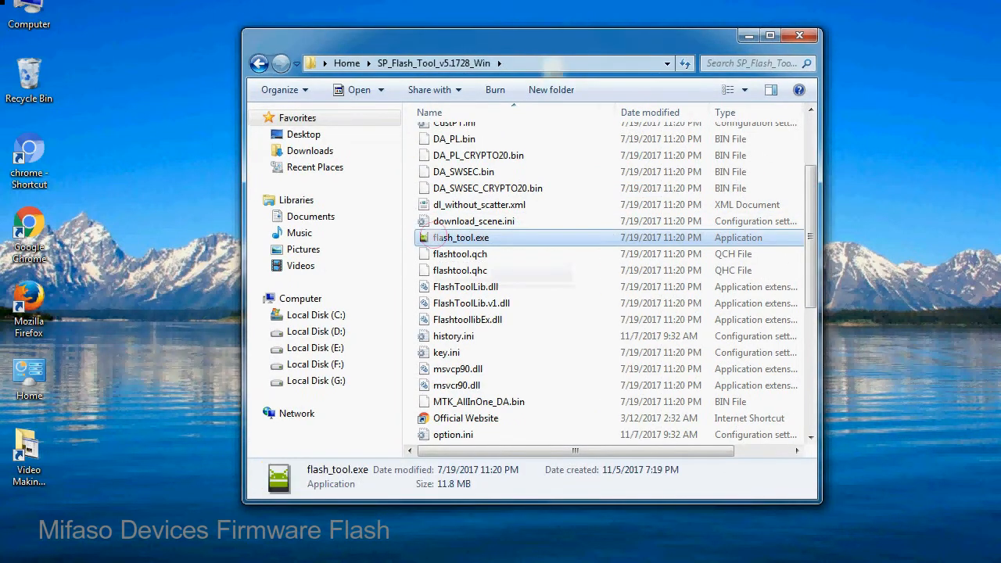
pyautogui.rightClick(460, 238)
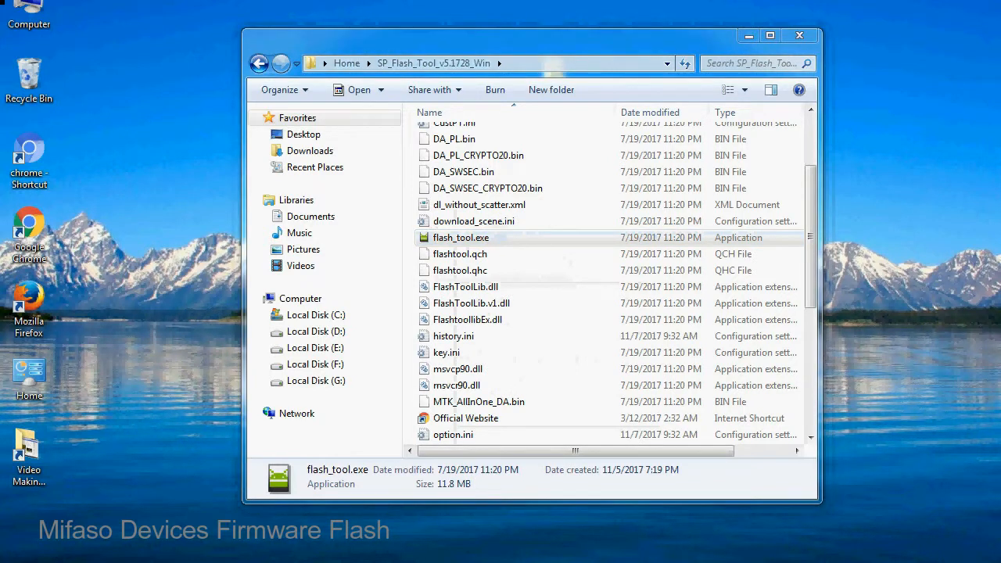
pyautogui.doubleClick(460, 238)
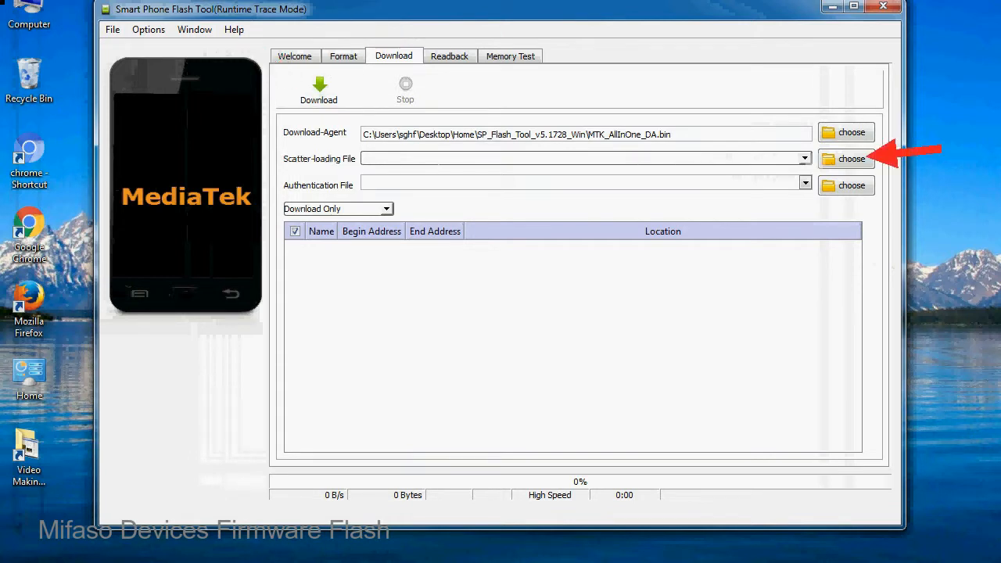
# Bring up the Scatter-loading File picker from the Download tab
pyautogui.click(851, 159)
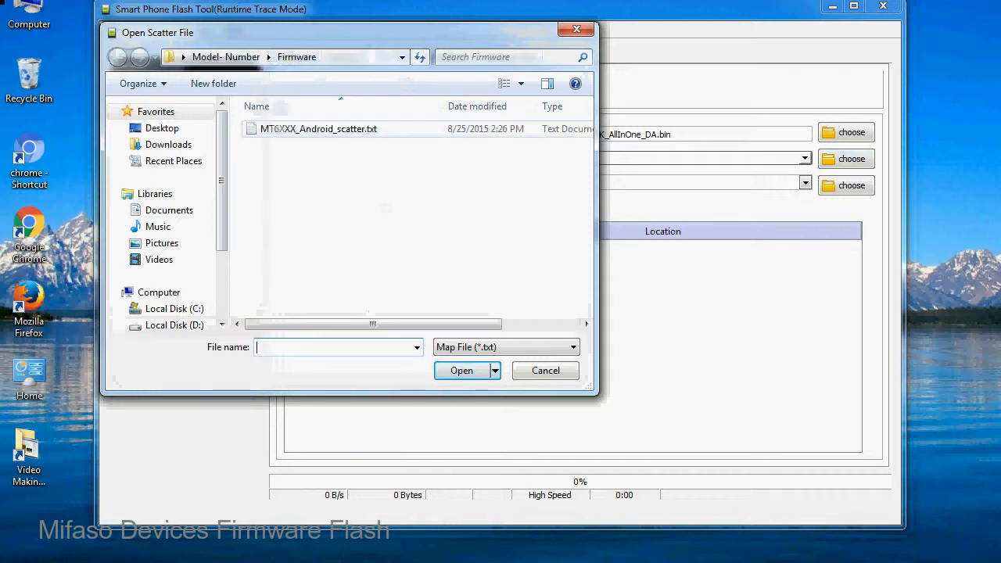
# Load MT6XXX_Android_scatter.txt so the partition list fills with firmware images
pyautogui.click(319, 129)
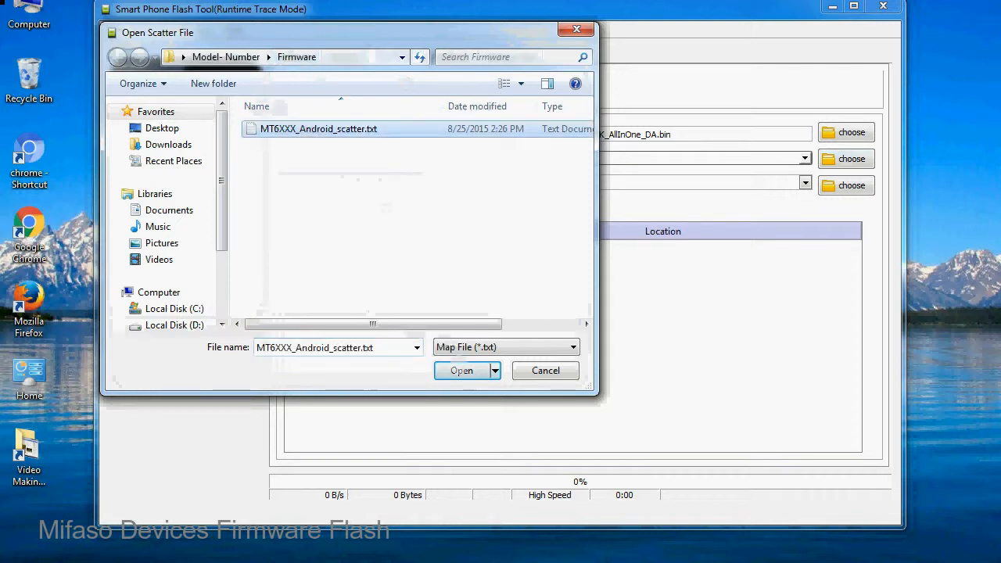
pyautogui.click(460, 369)
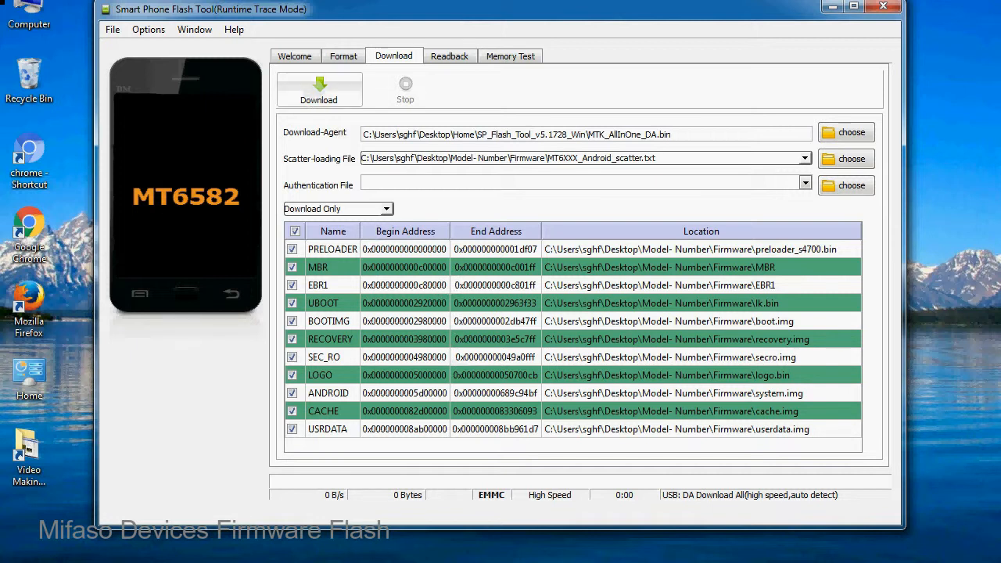
# Start the Download to flash the firmware onto the connected phone
pyautogui.click(319, 88)
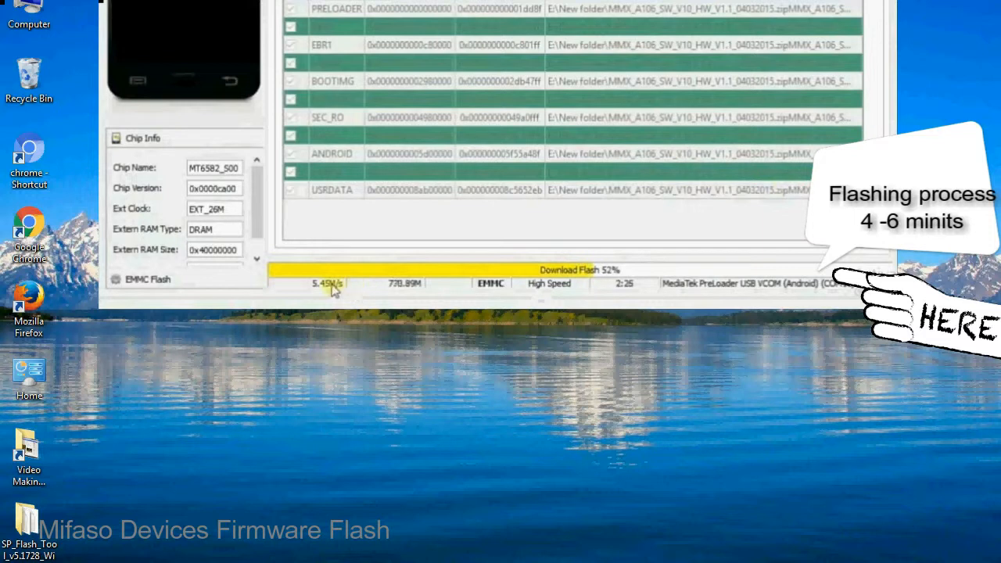
pyautogui.moveTo(582, 291)
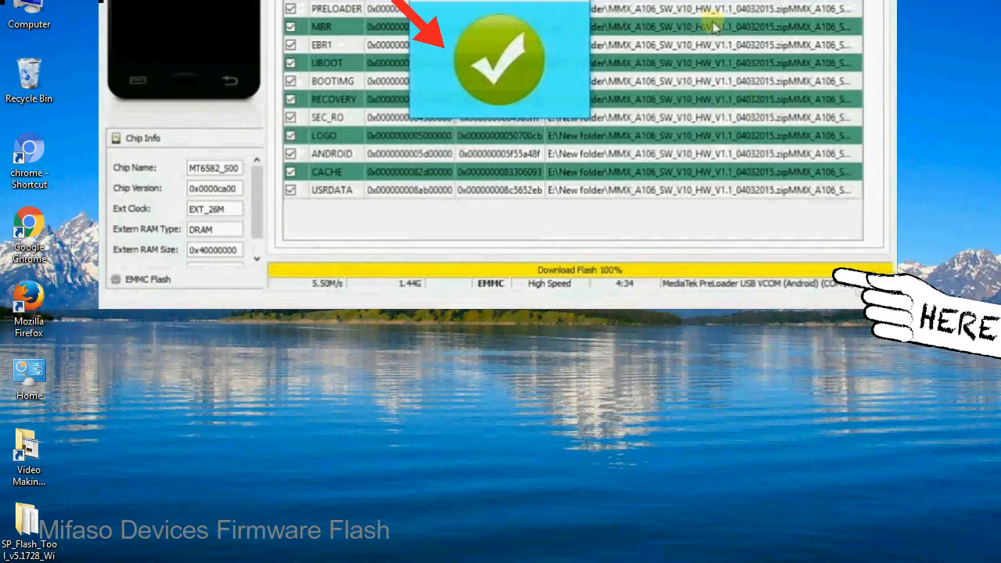
pyautogui.moveTo(579, 89)
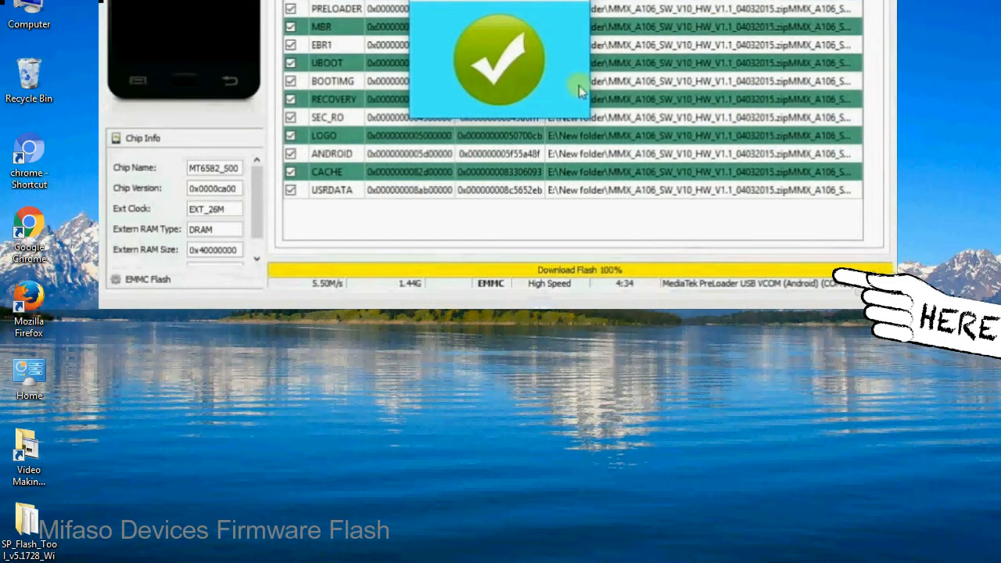